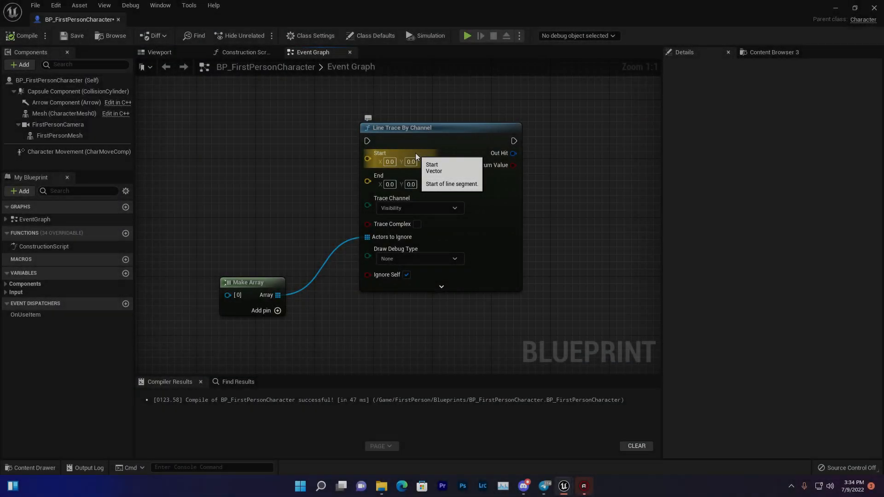
Step: Select the Line Trace By Channel node in the Event Graph
left_click(440, 127)
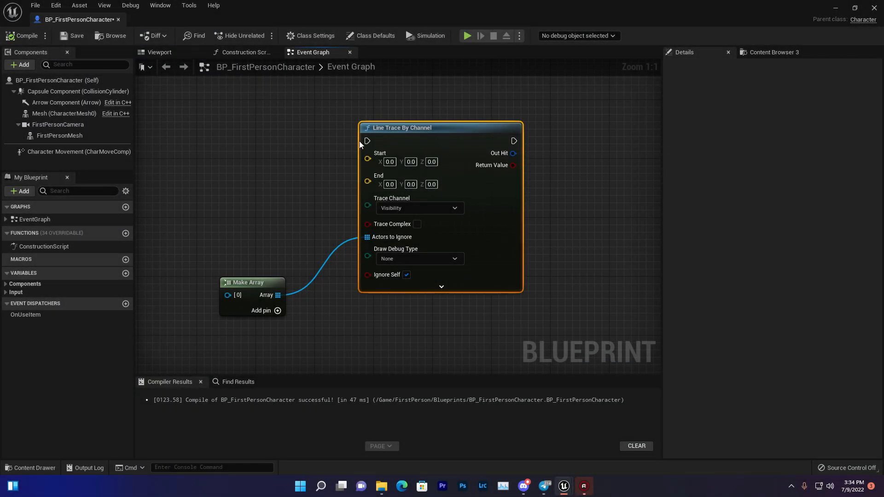
mouse_move(412, 127)
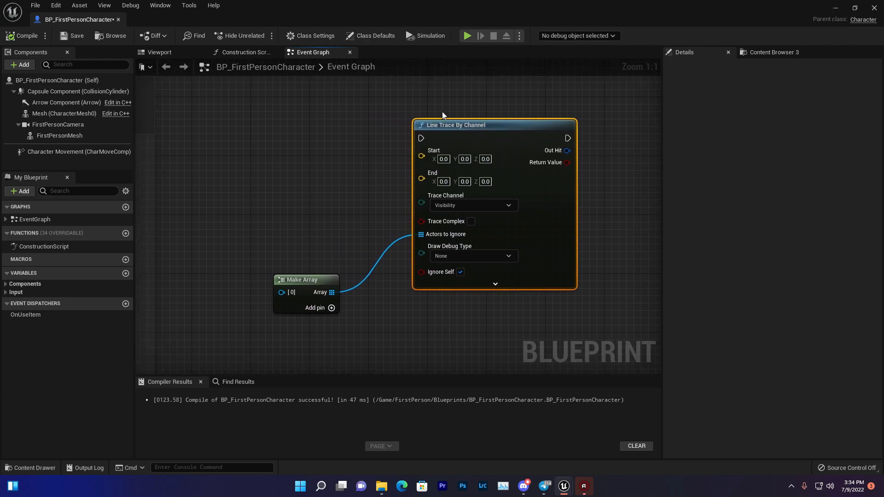
mouse_move(344, 128)
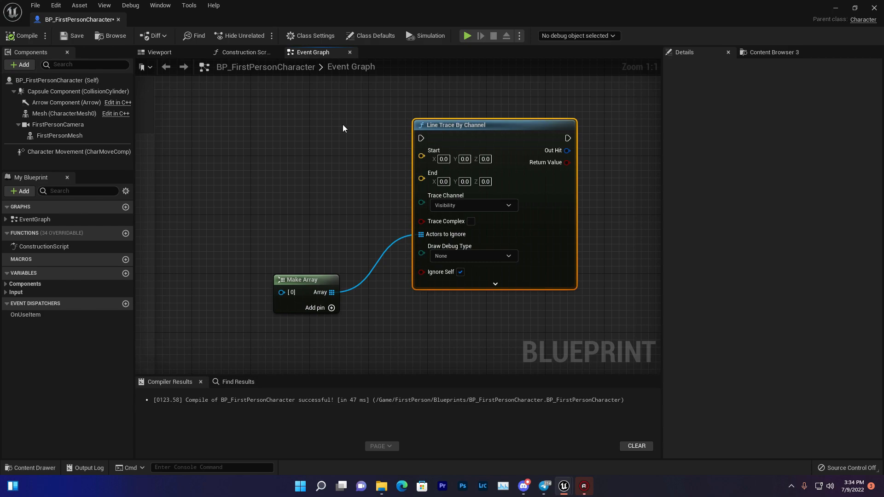
mouse_move(480, 158)
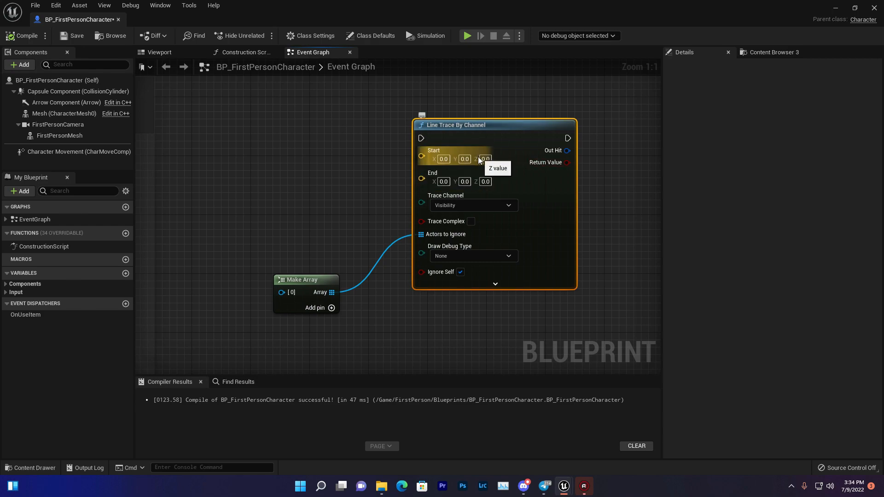
mouse_move(476, 170)
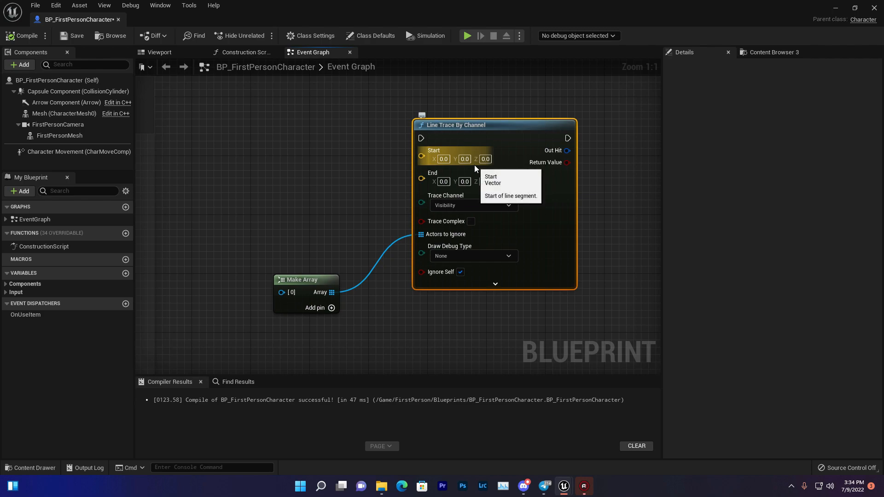
mouse_move(313, 151)
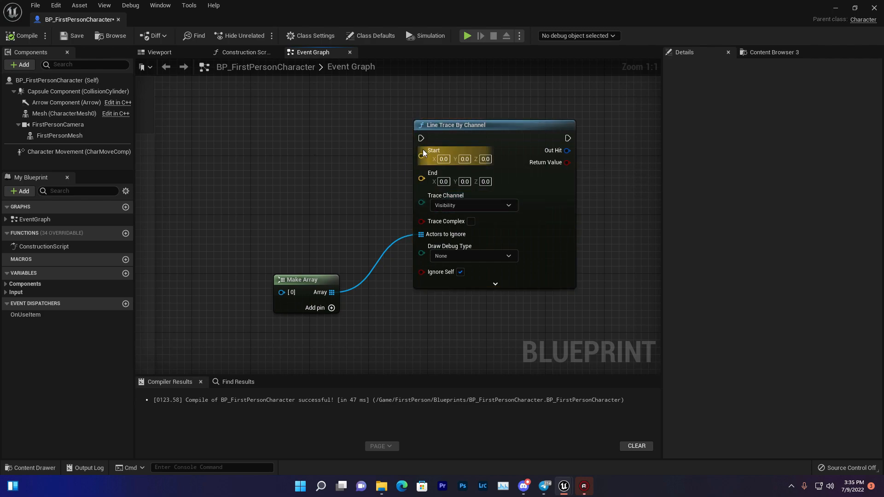
mouse_move(291, 159)
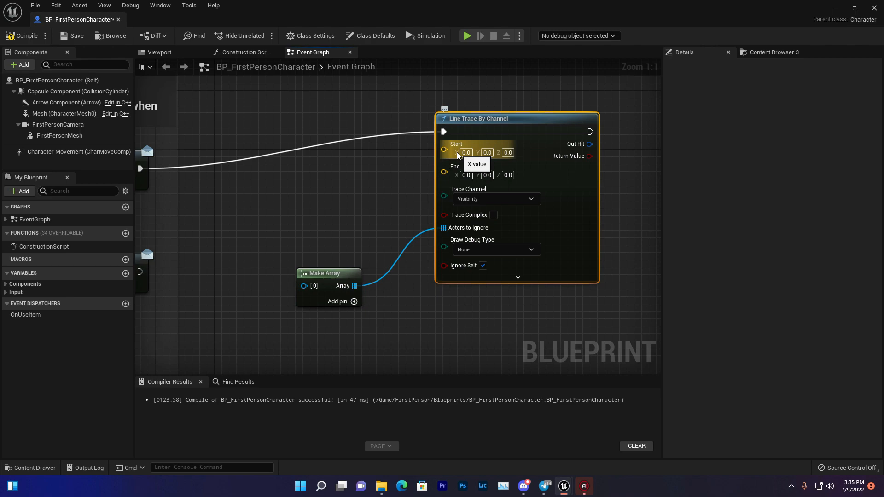
mouse_move(487, 160)
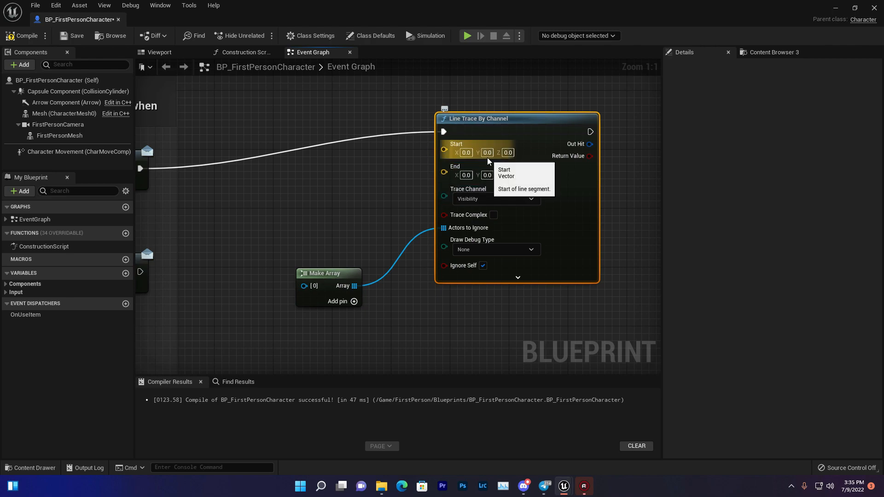
Step: Select the trace's Start X coordinate field on the Line Trace node
left_click(466, 153)
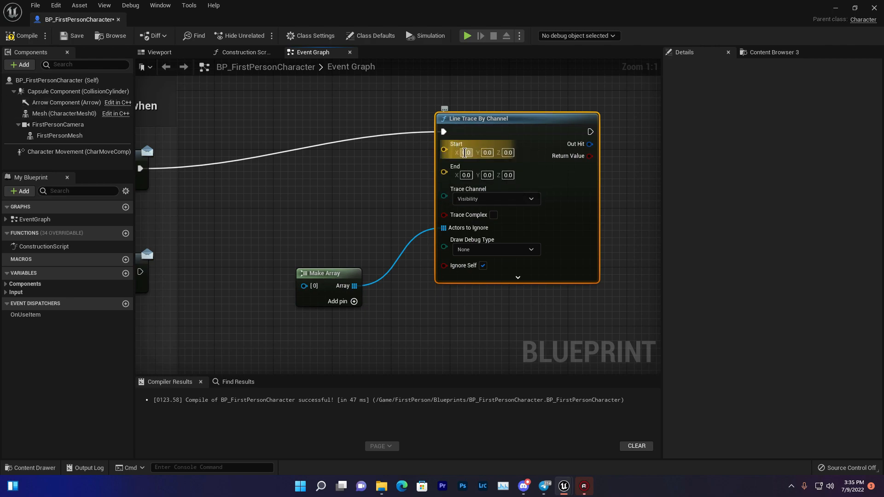
mouse_move(466, 153)
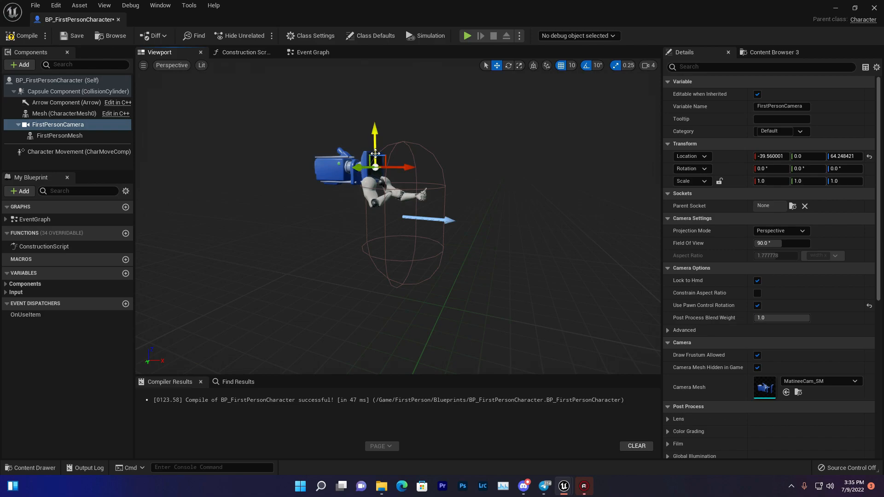
mouse_move(296, 109)
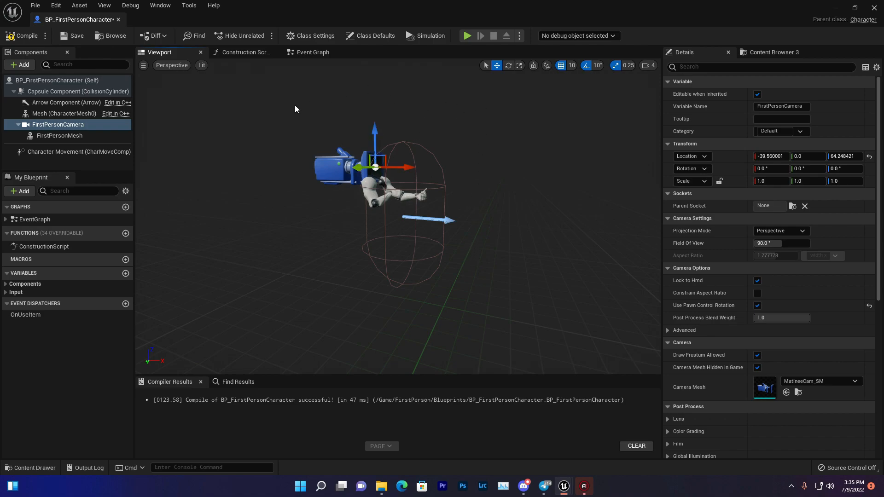
Step: Feed the First Person Camera's Get World Location result into the line trace's Start
left_click(313, 52)
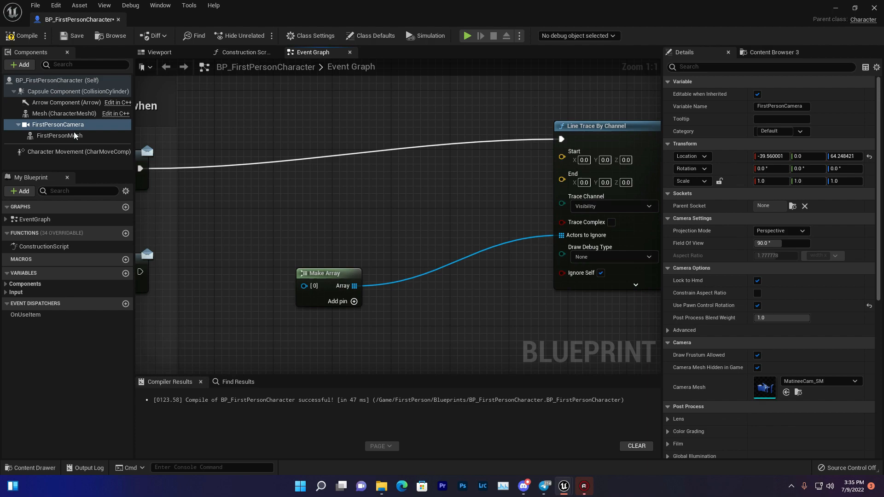
left_click(58, 124)
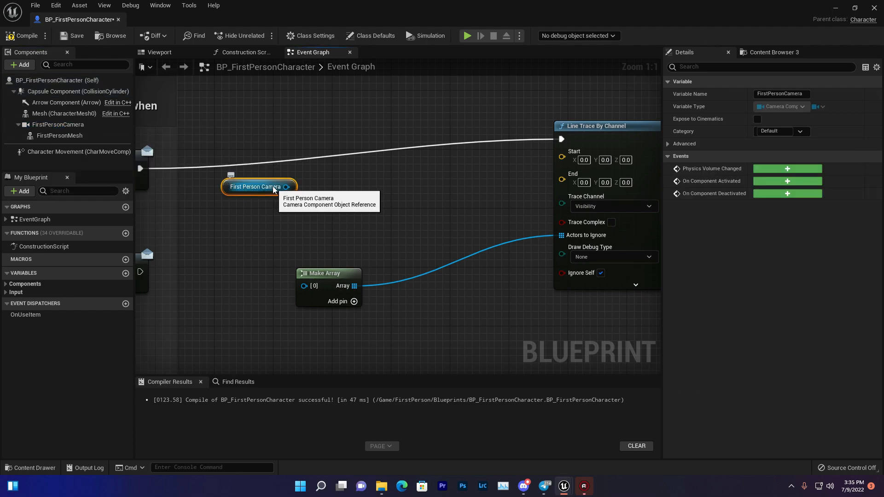
left_click_drag(286, 187, 355, 184)
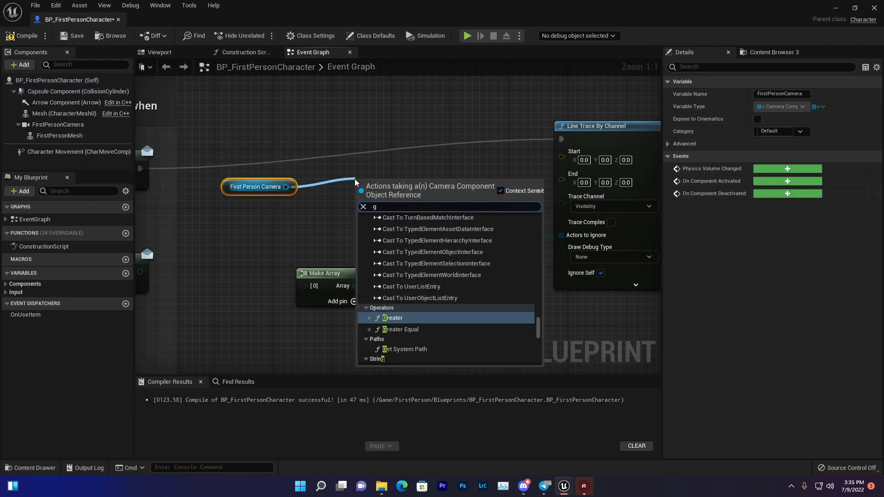
type("et worl")
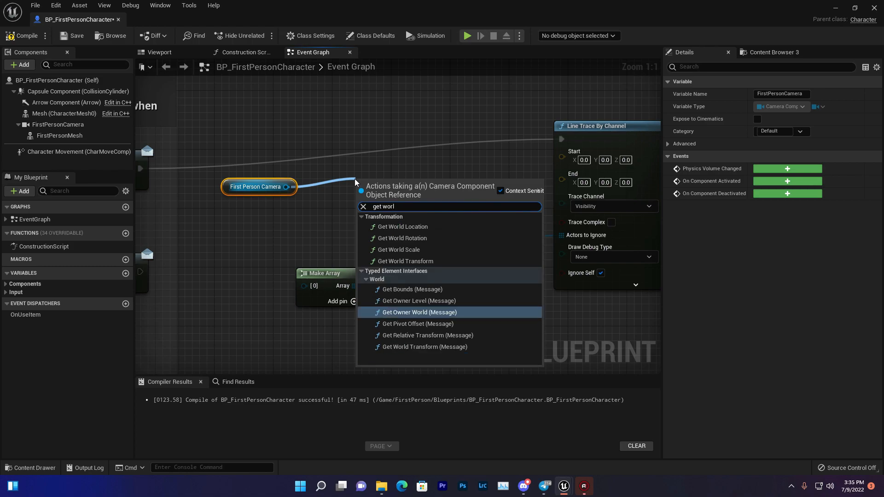
left_click(403, 226)
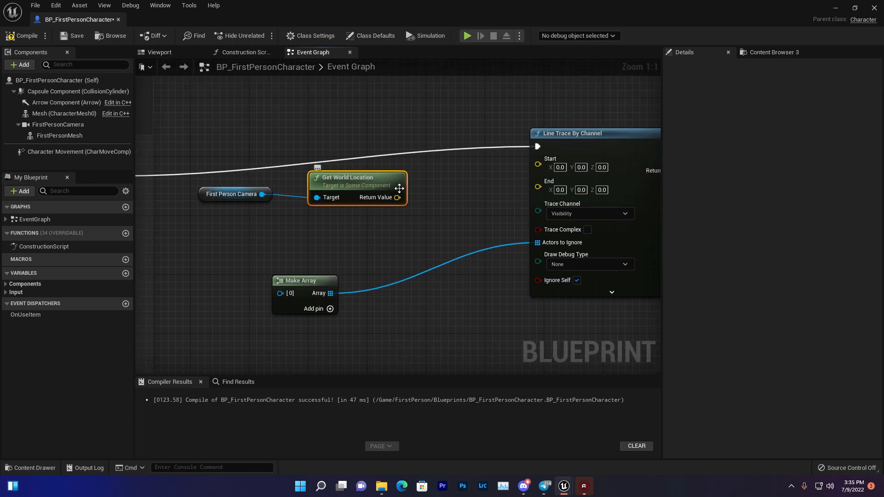
left_click_drag(397, 197, 538, 159)
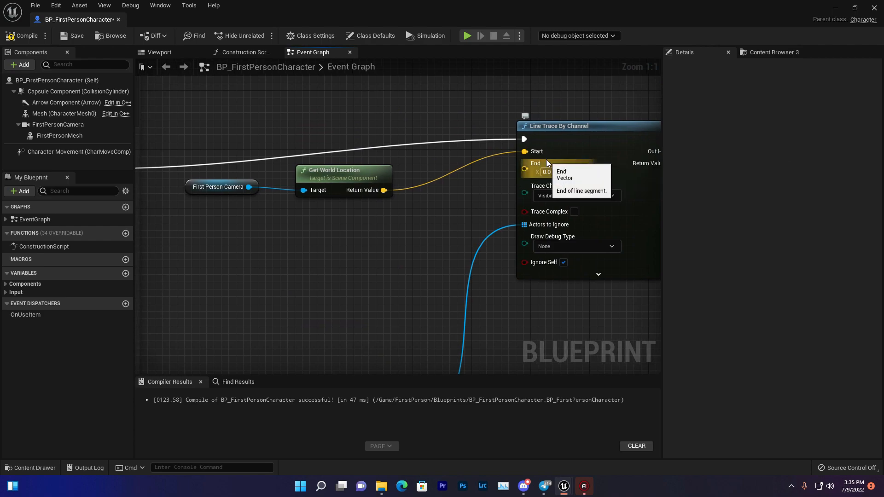
mouse_move(563, 156)
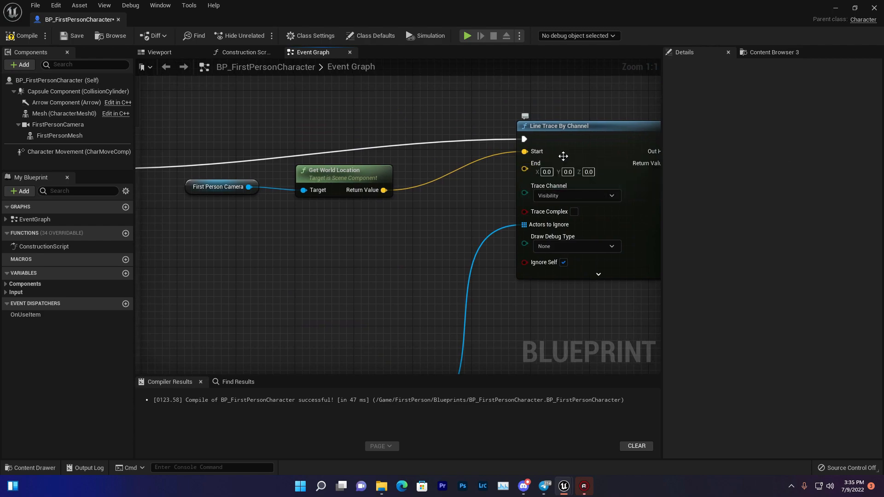
mouse_move(562, 158)
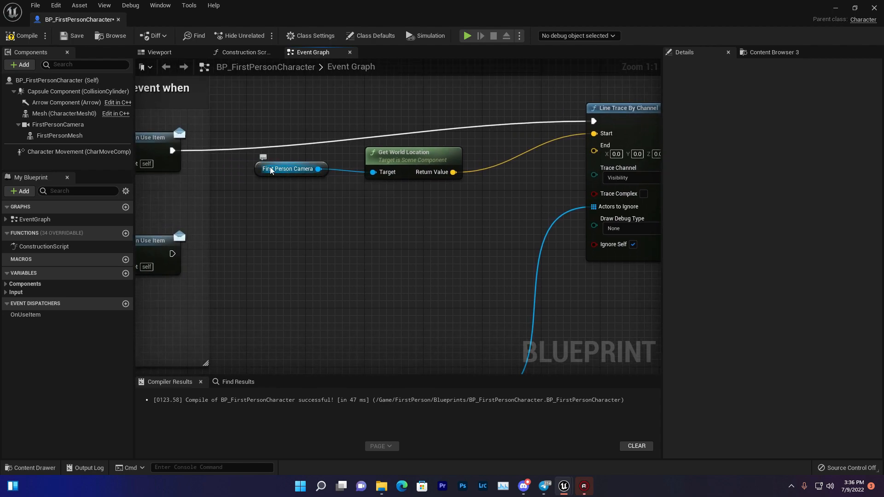
Step: Multiply the camera's Get Forward Vector by a single-precision float instead of a vector
left_click_drag(319, 168, 365, 242)
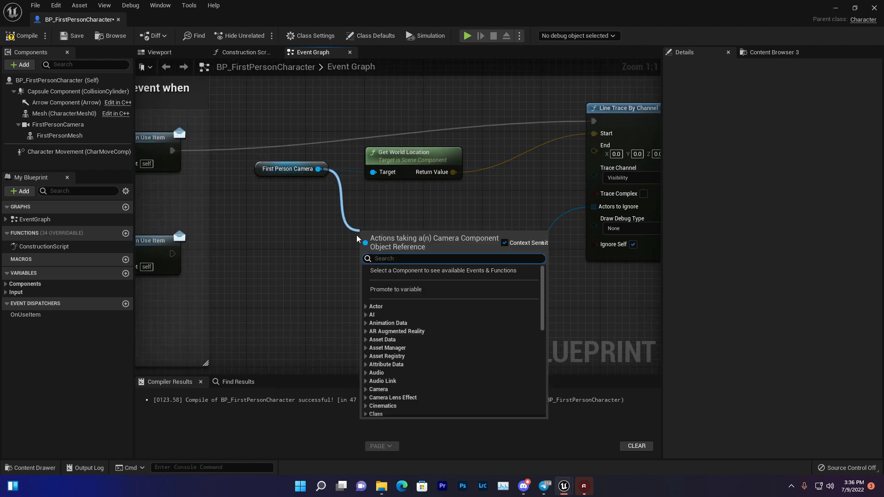
type("get for")
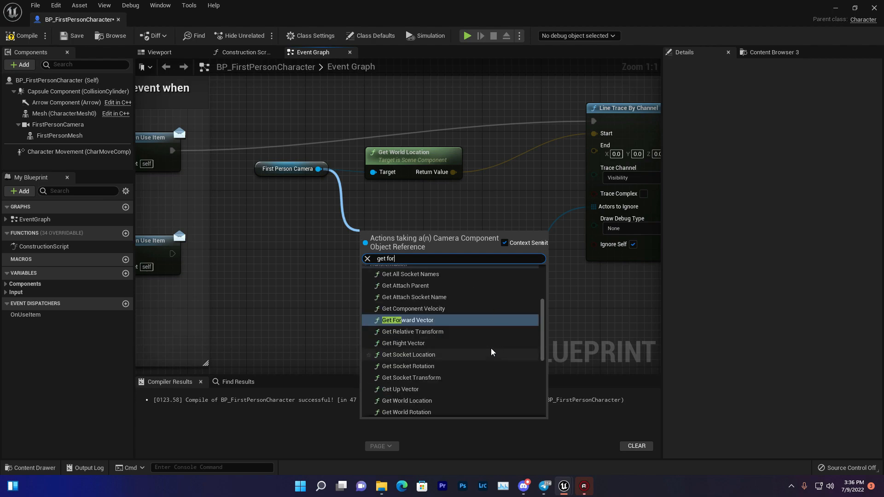
left_click(404, 321)
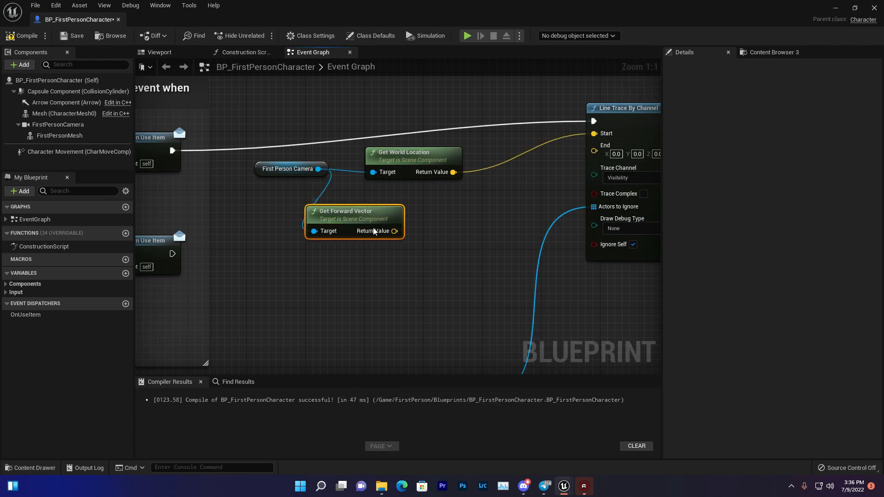
left_click_drag(394, 230, 436, 287)
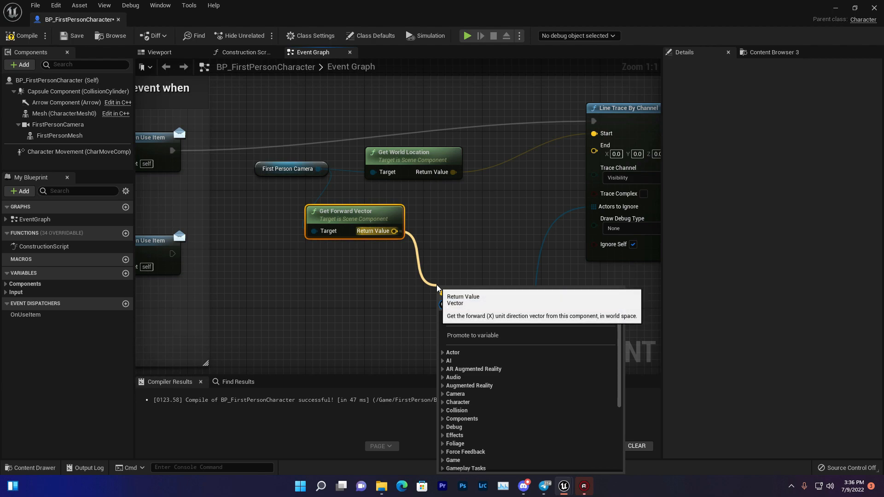
type("*")
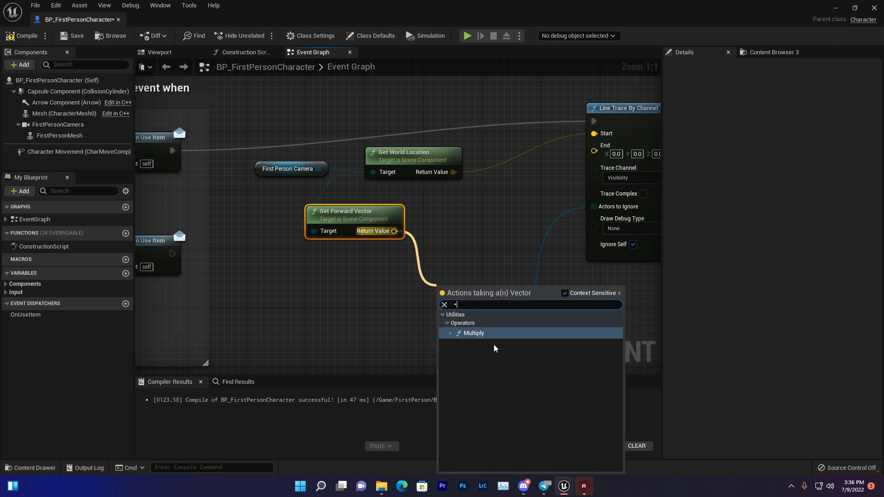
left_click(474, 333)
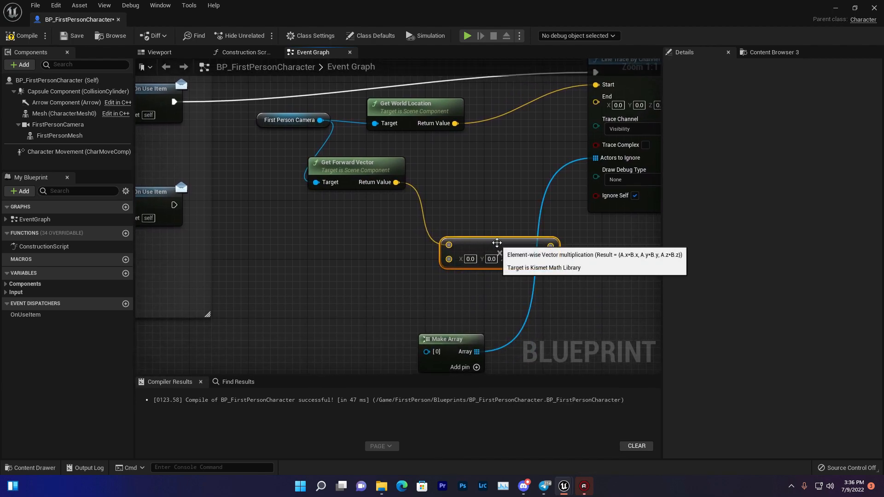
left_click_drag(497, 242, 390, 236)
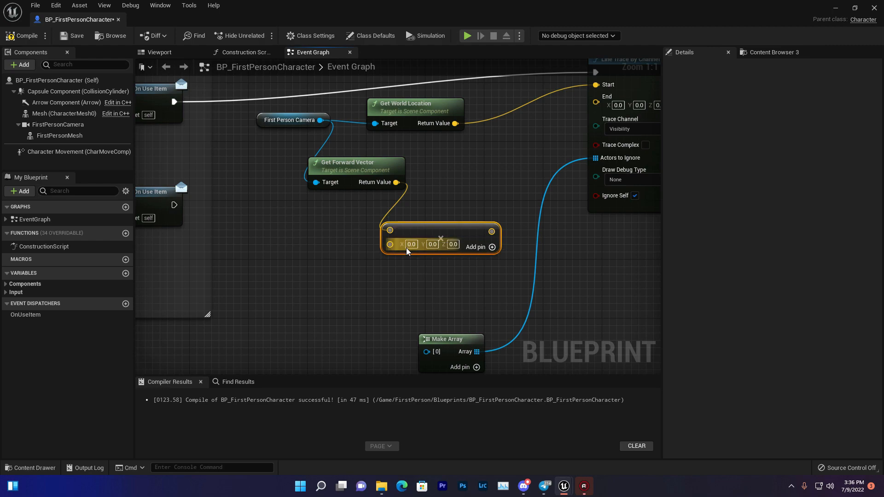
mouse_move(391, 244)
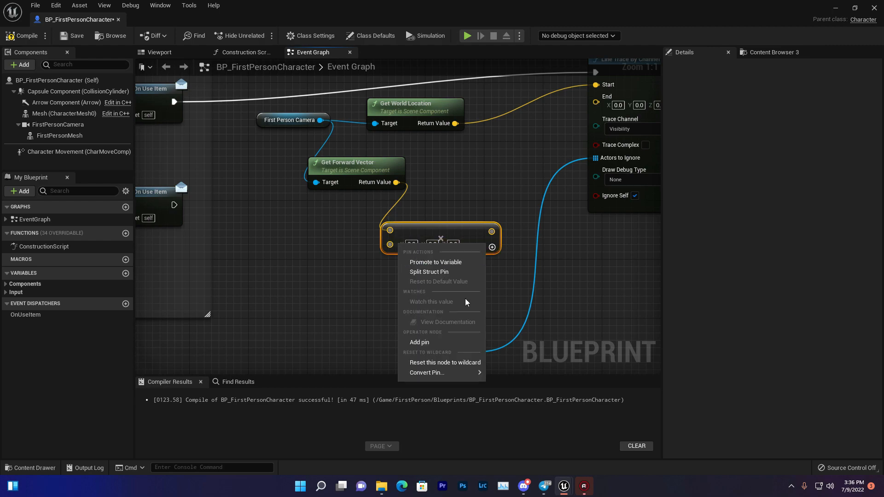
mouse_move(428, 372)
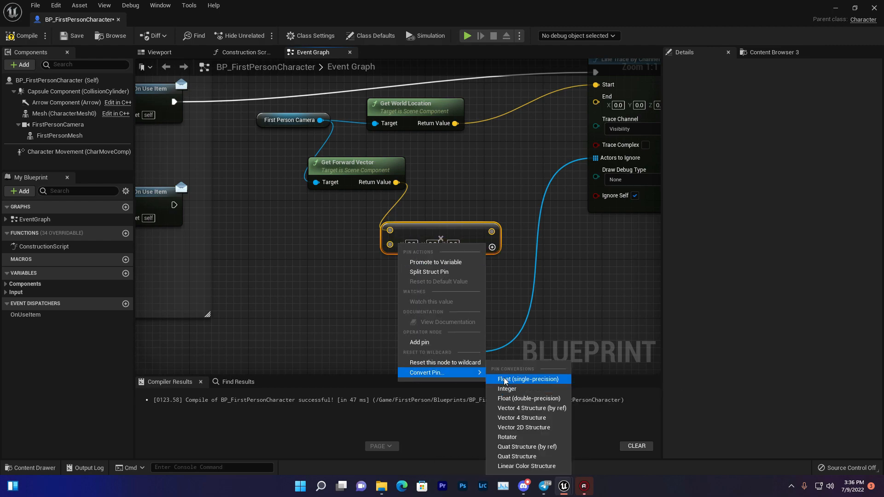
left_click(527, 379)
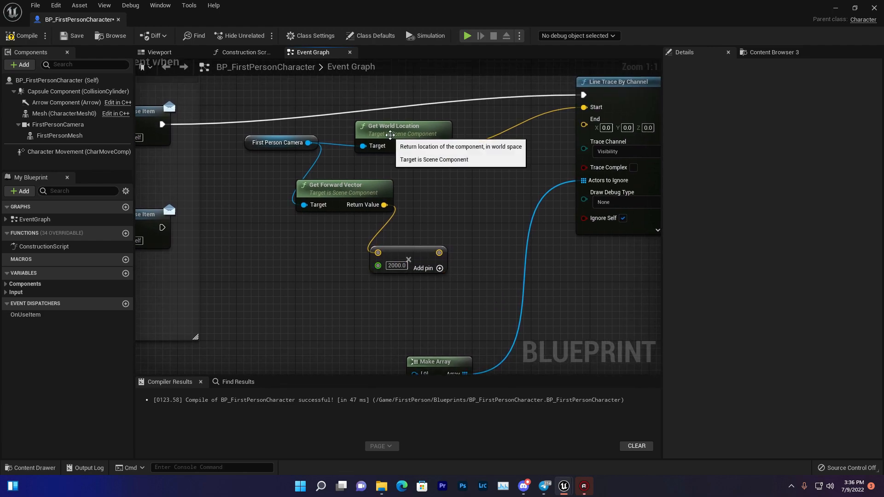
Step: Enable Trace Complex on the line trace and reach its debug draw setting
left_click_drag(444, 146, 505, 231)
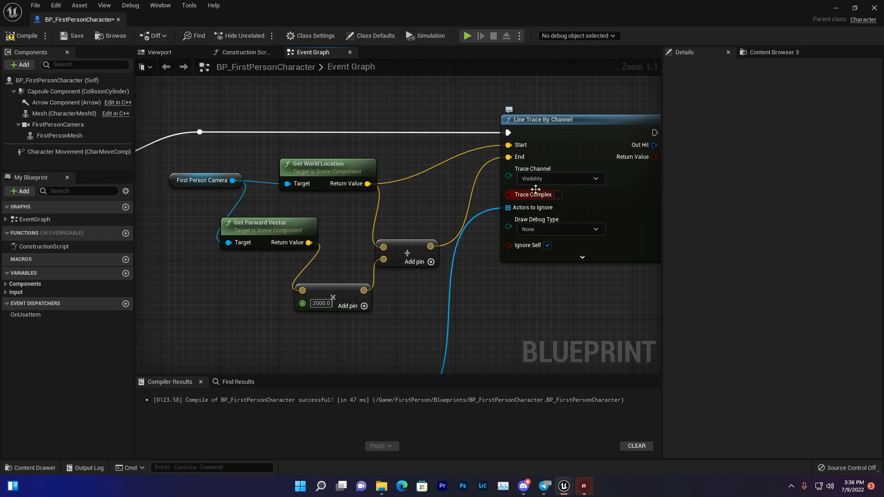
mouse_move(556, 178)
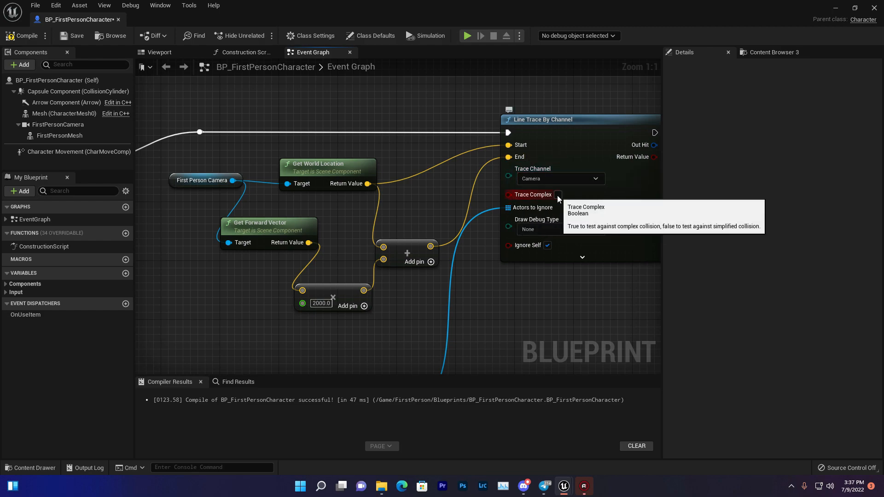
left_click(558, 195)
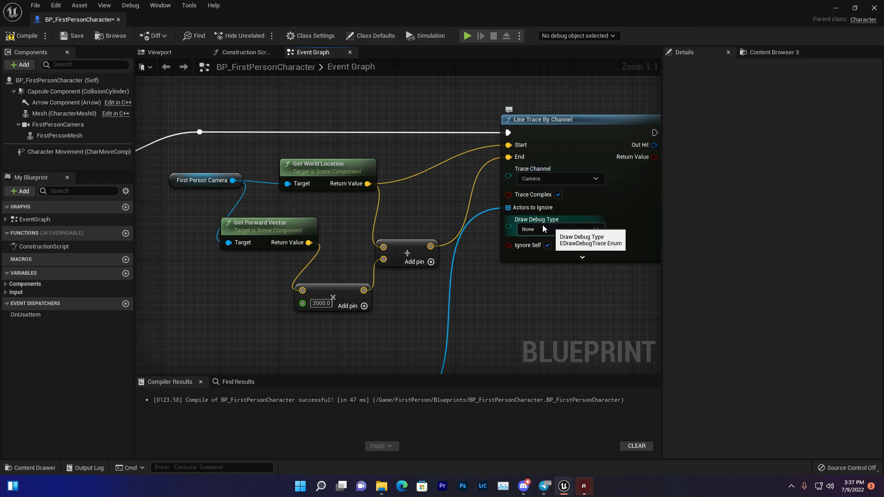
left_click(560, 230)
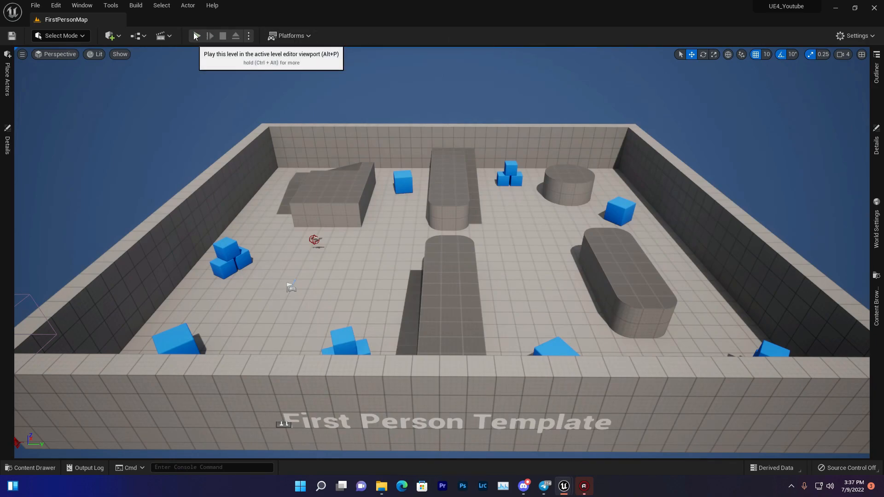
Step: Play the level to test the trace, then stop the play session
left_click(197, 35)
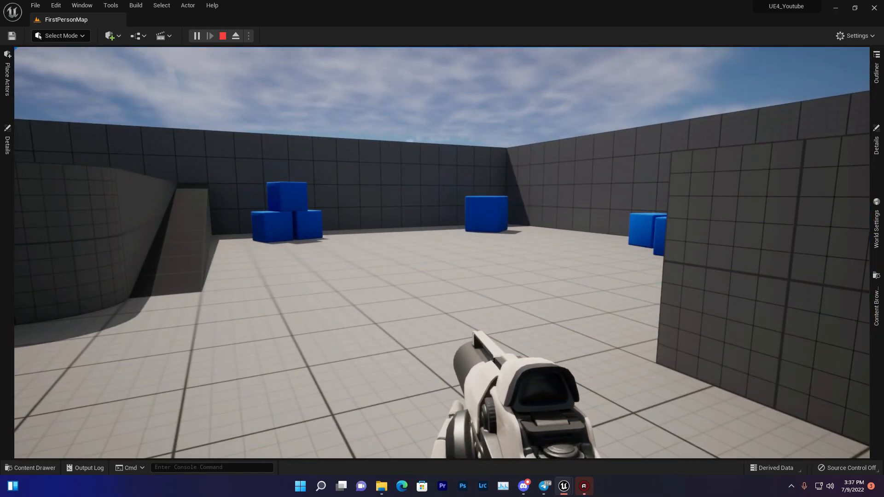
left_click(221, 36)
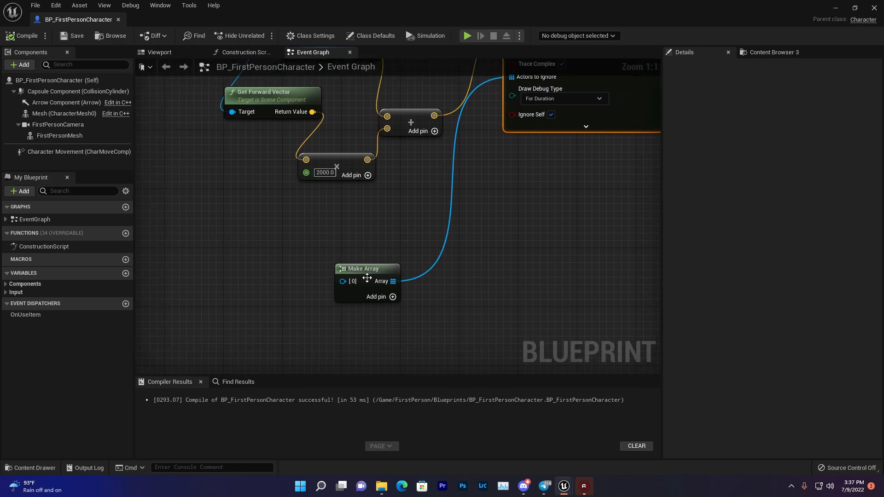
left_click_drag(344, 281, 268, 243)
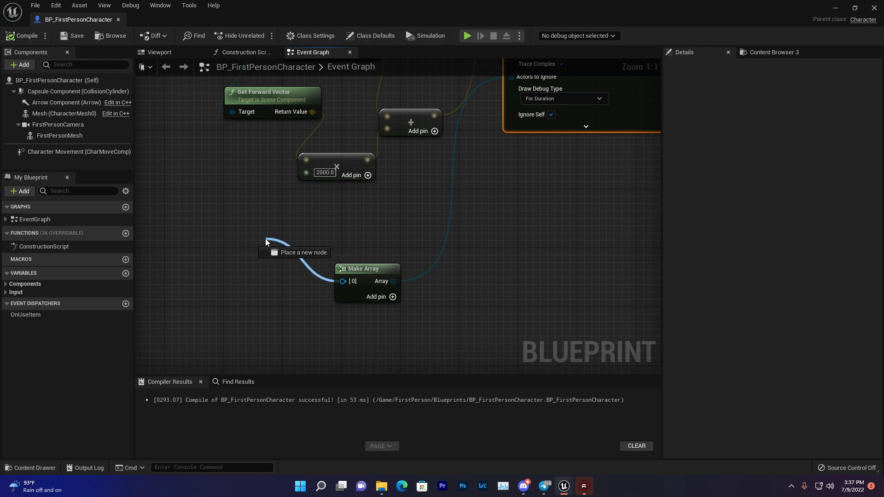
left_click(266, 241)
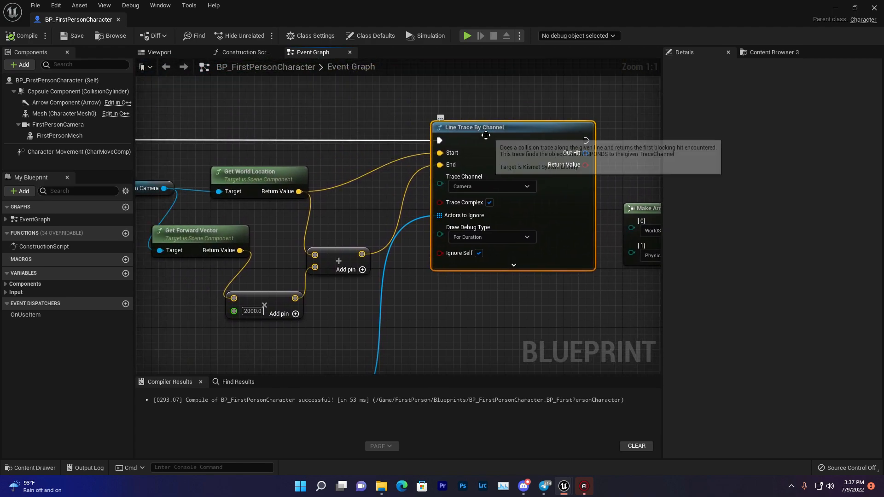
scroll("down", 3)
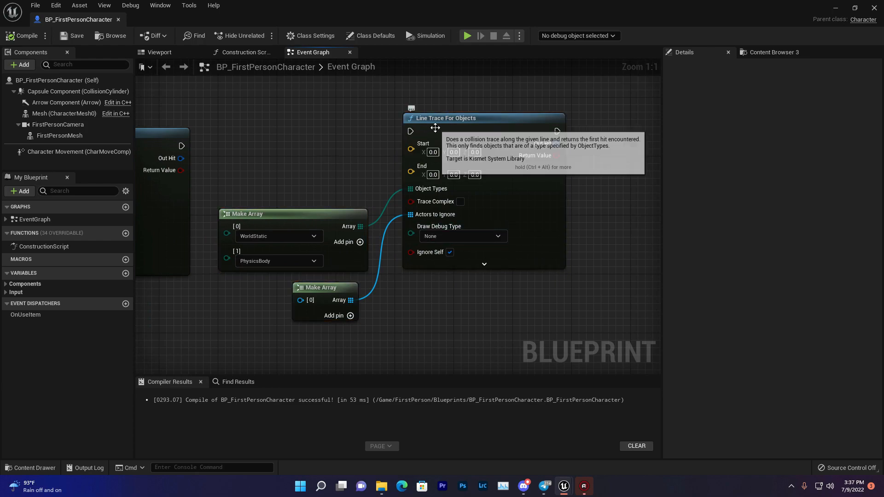
mouse_move(367, 146)
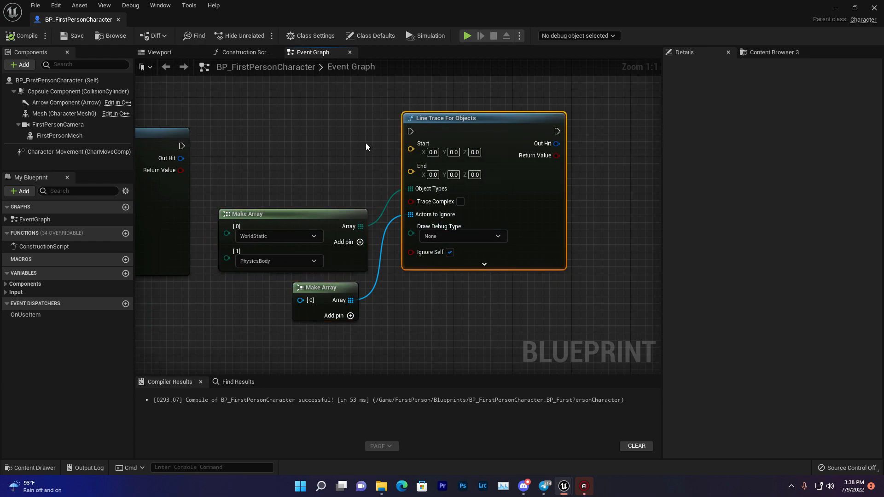
mouse_move(471, 129)
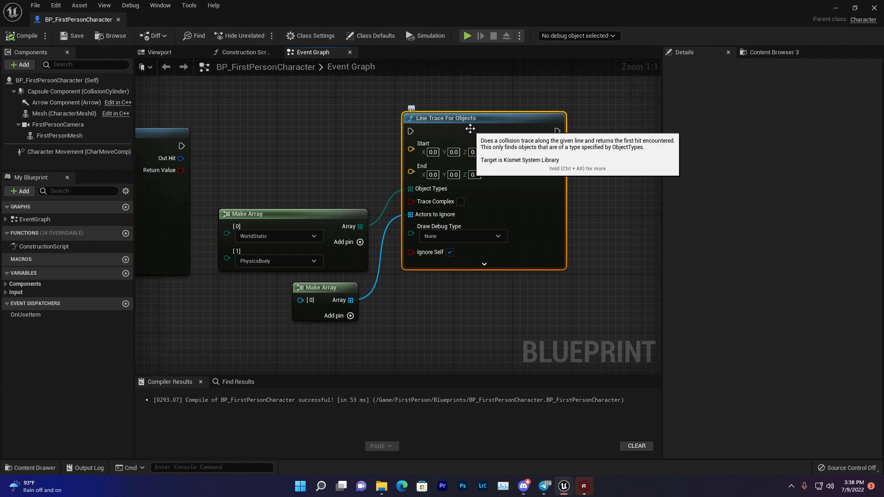
mouse_move(364, 169)
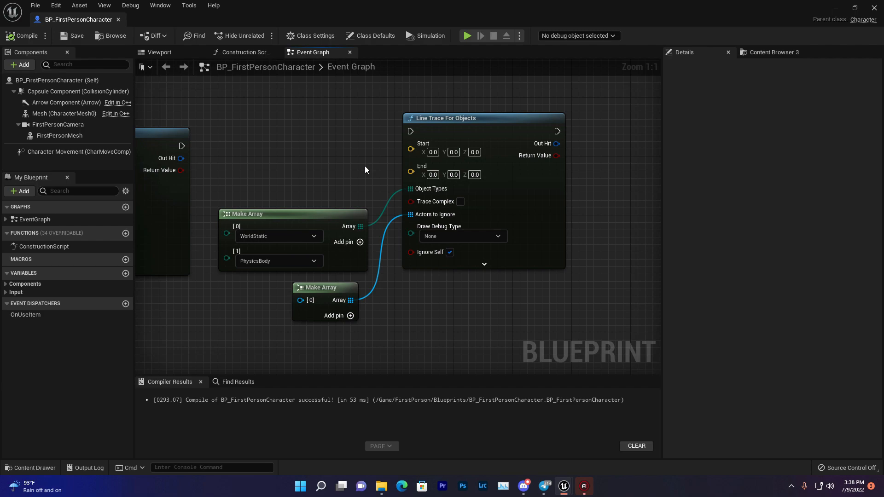
mouse_move(538, 191)
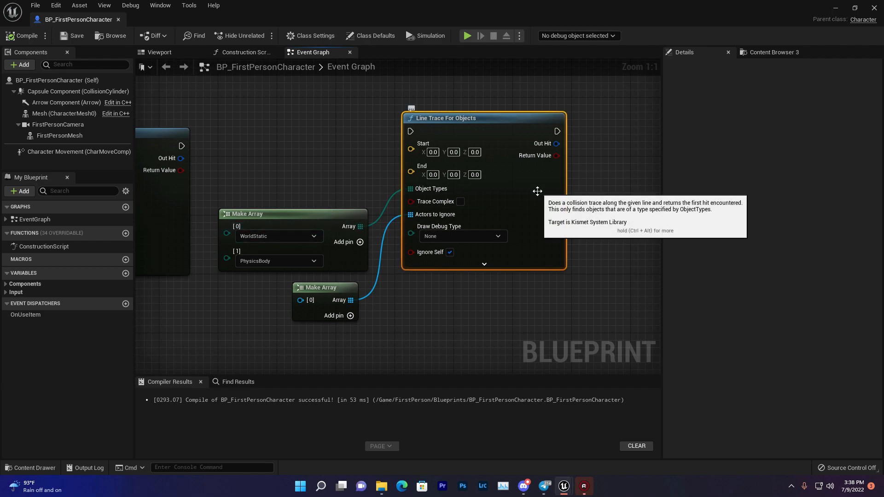
mouse_move(541, 189)
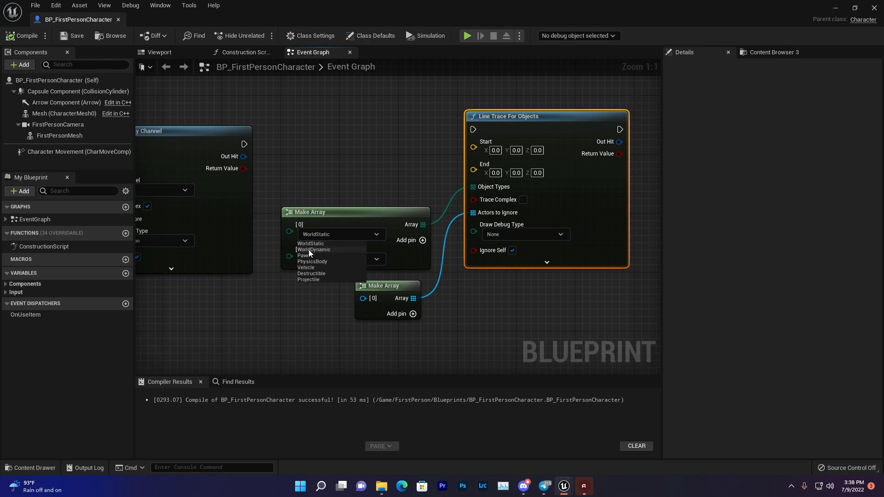
mouse_move(313, 267)
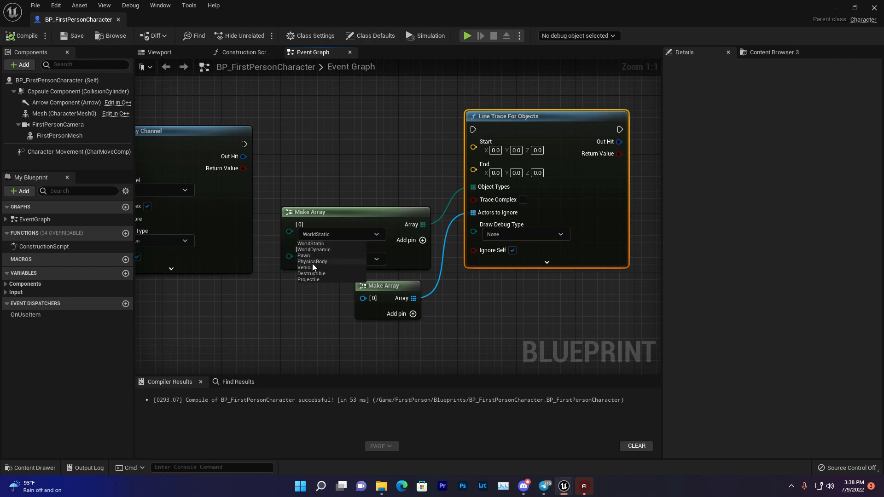
mouse_move(338, 240)
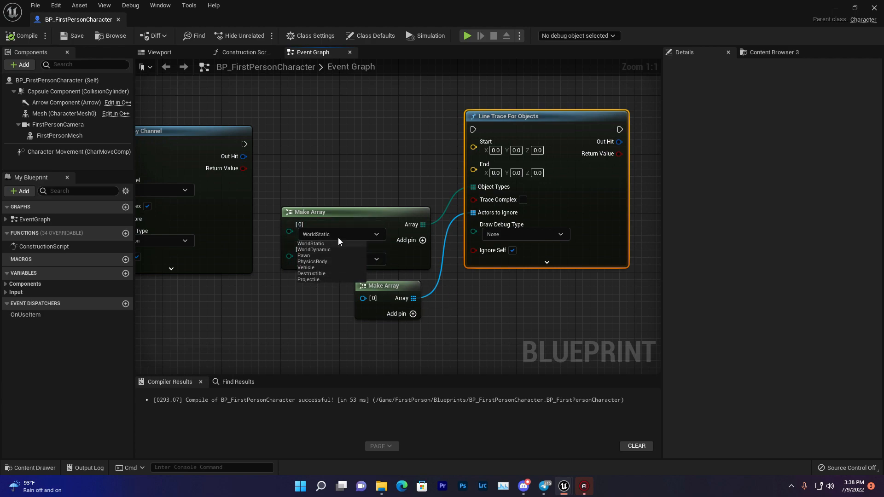
mouse_move(359, 250)
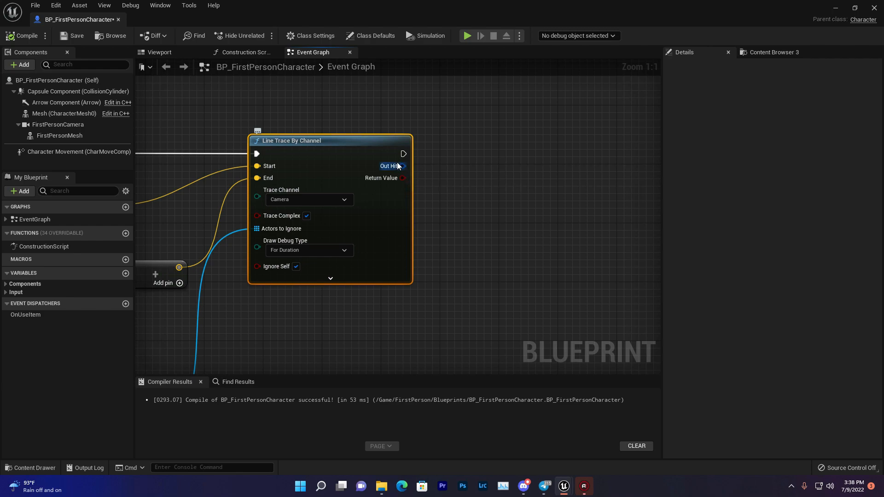
Step: Add a Break Hit Result node from the trace's Out Hit and pull from its Blocking Hit
left_click_drag(403, 166, 415, 169)
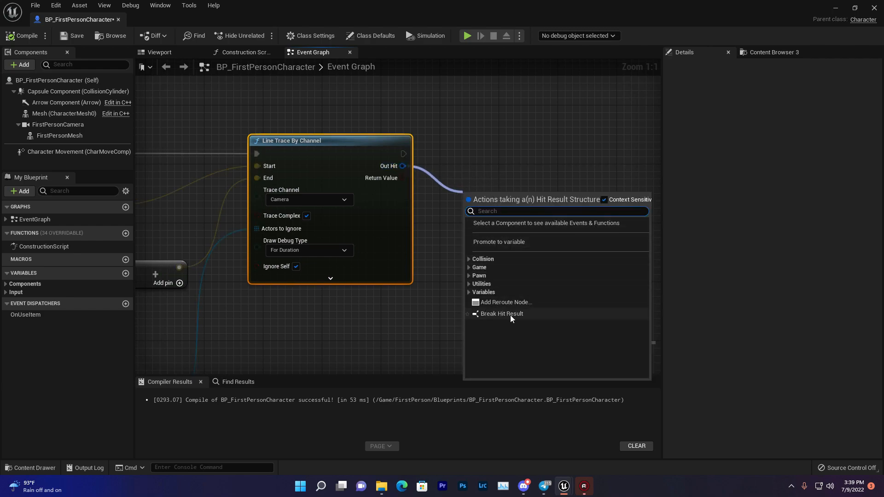
left_click(501, 313)
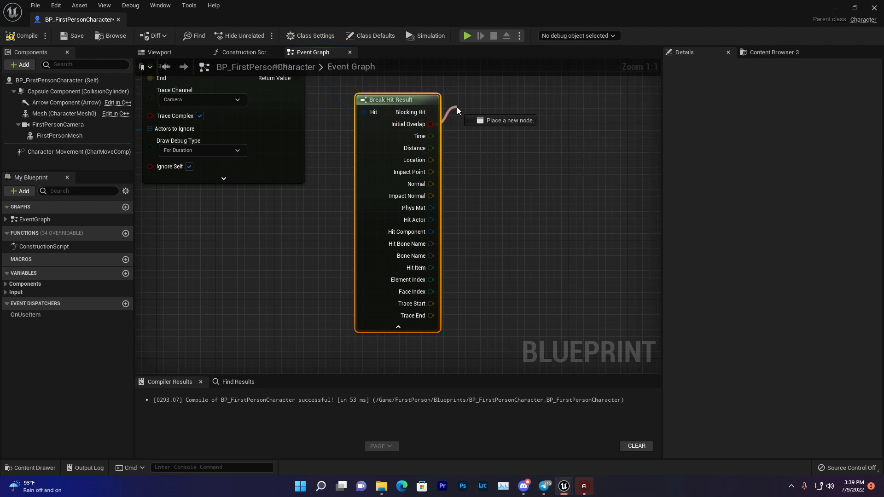
left_click_drag(397, 99, 420, 114)
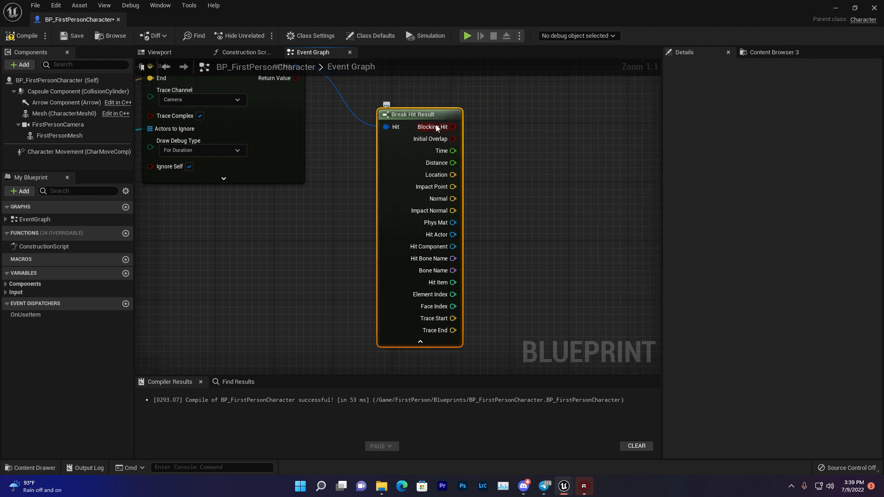
left_click_drag(453, 128, 496, 104)
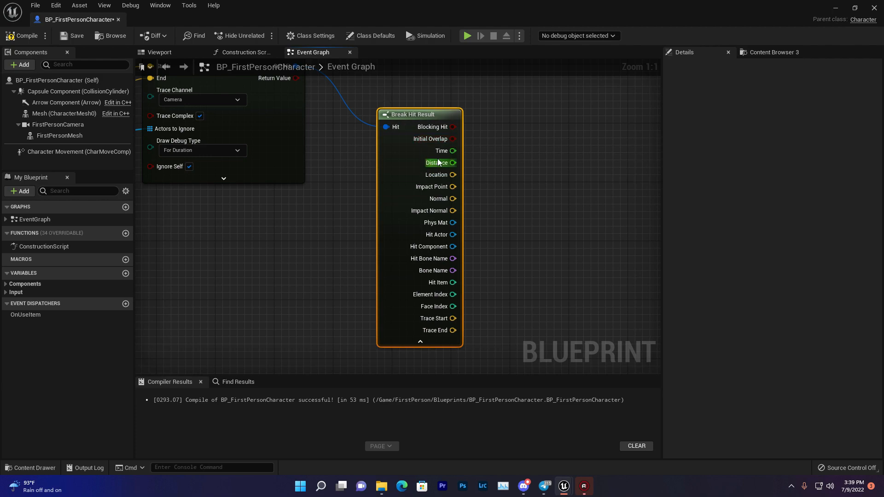
mouse_move(442, 151)
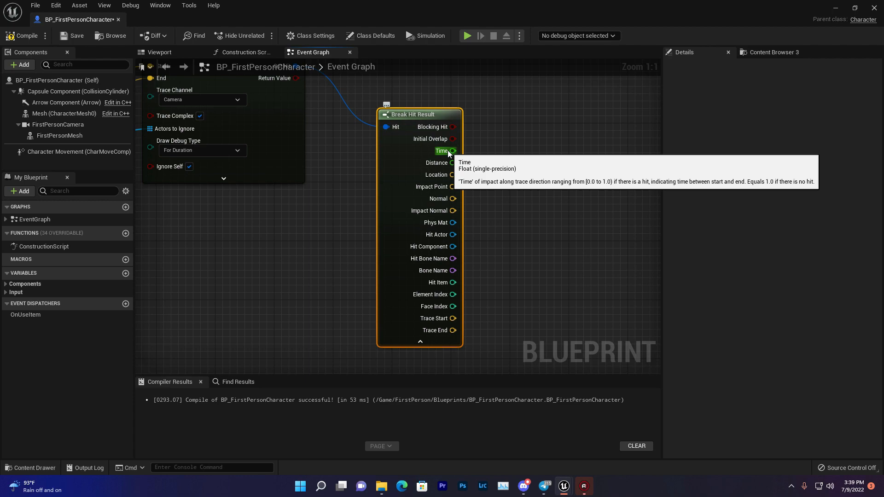
mouse_move(402, 142)
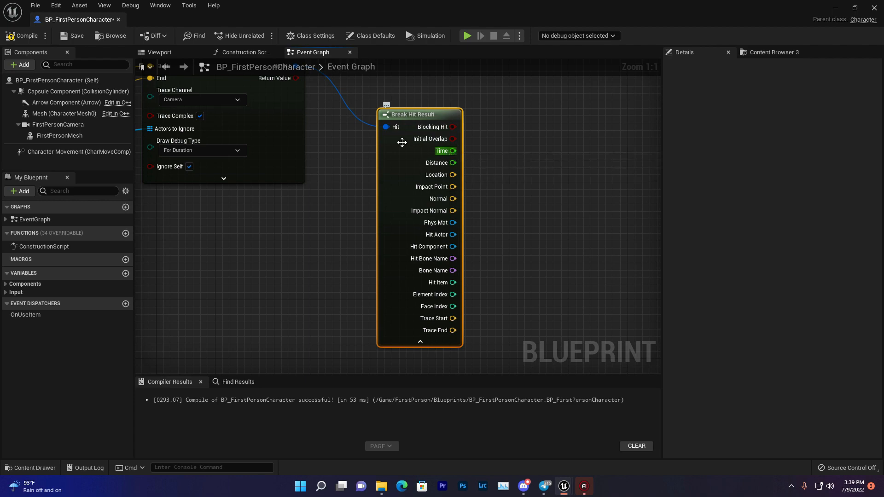
mouse_move(442, 151)
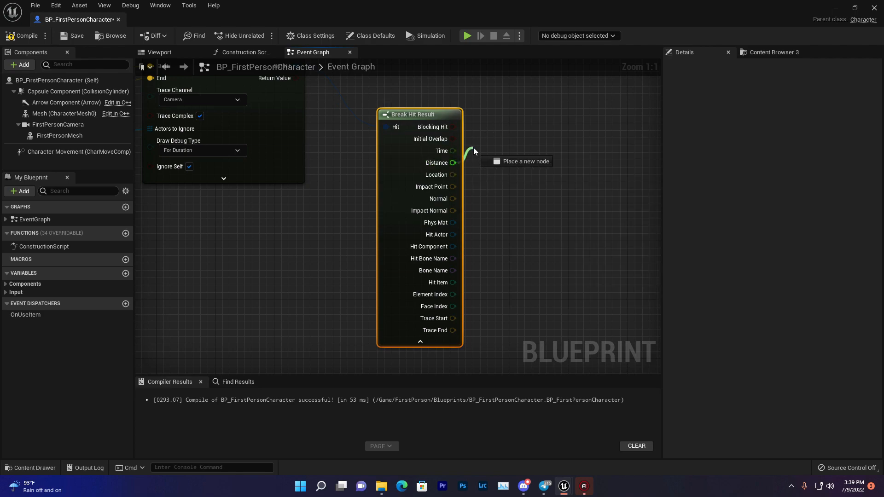
Step: Preview connections from the Distance, Location and Impact Point outputs to show their actions
left_click_drag(454, 150, 476, 159)
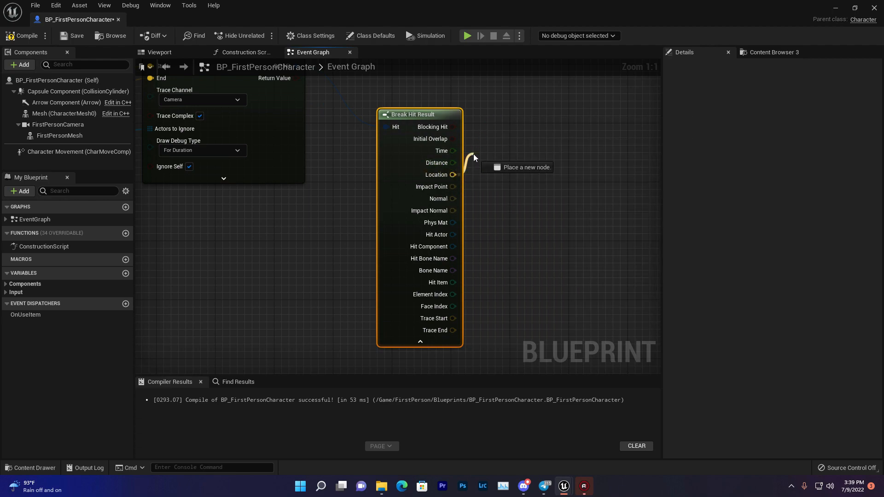
left_click_drag(453, 175, 476, 164)
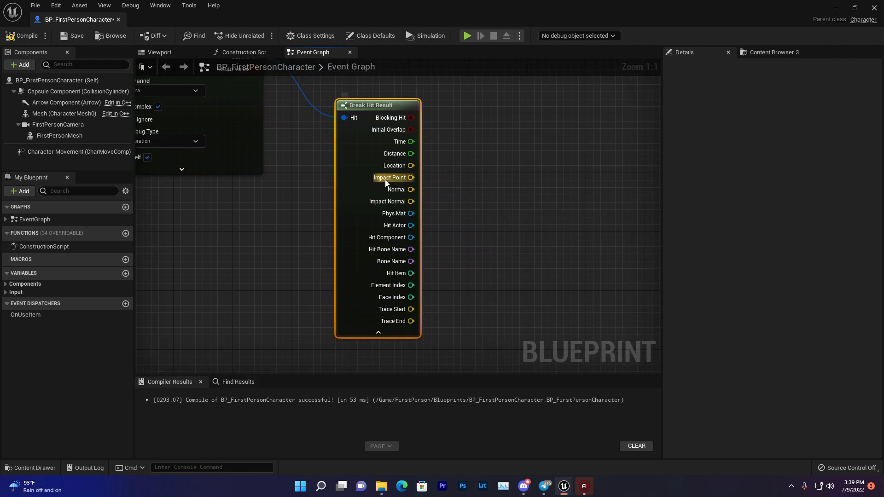
left_click_drag(412, 165, 451, 162)
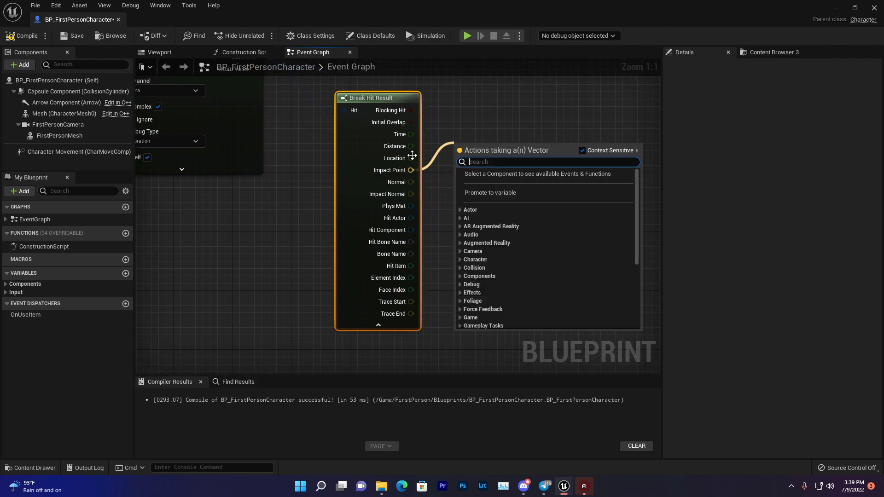
mouse_move(403, 164)
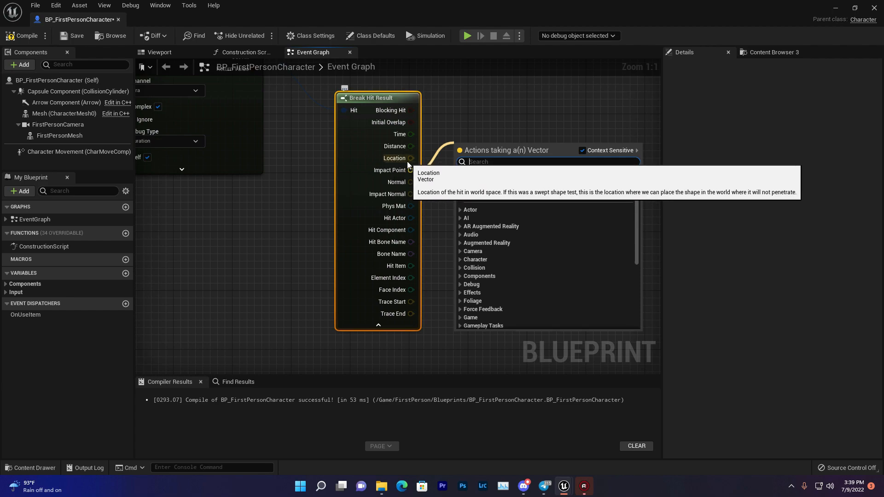
mouse_move(417, 171)
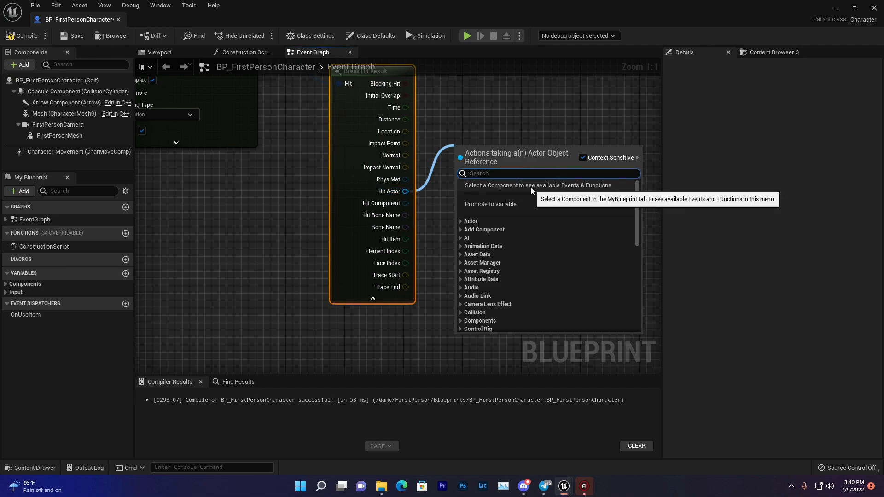
Step: Add Get Display Name for the hit actor, then switch to the level map
type("get dis")
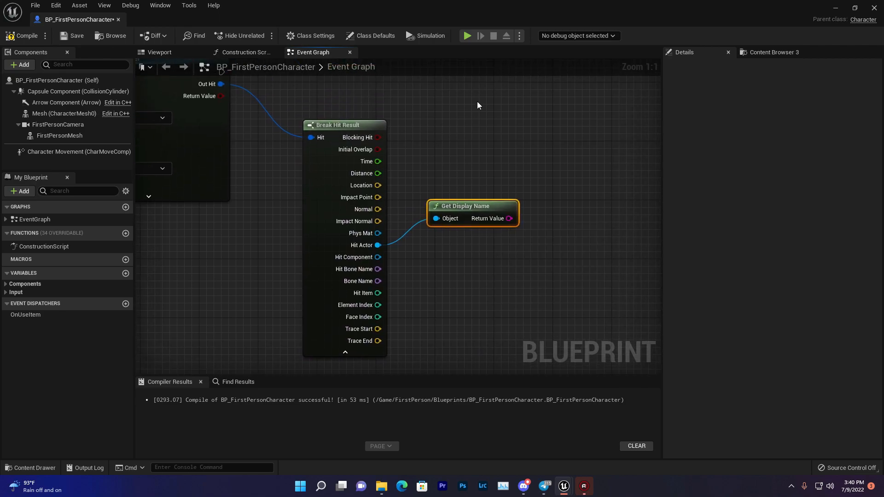
left_click(479, 105)
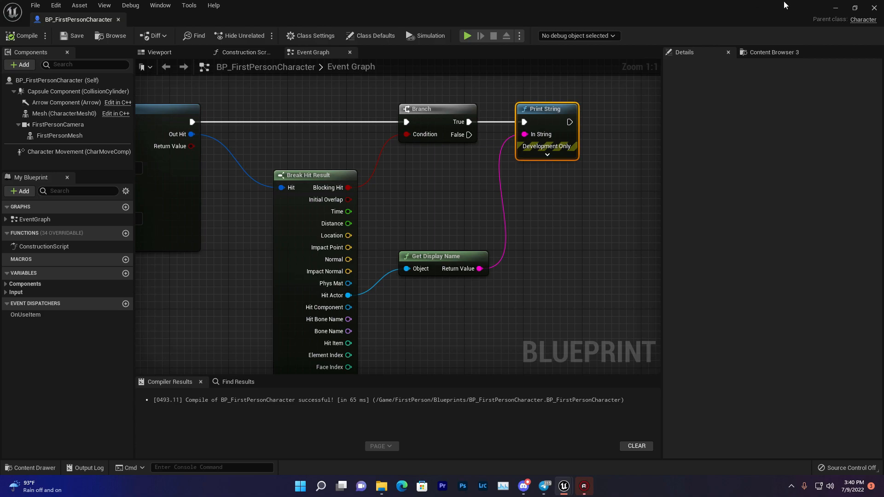
left_click(468, 35)
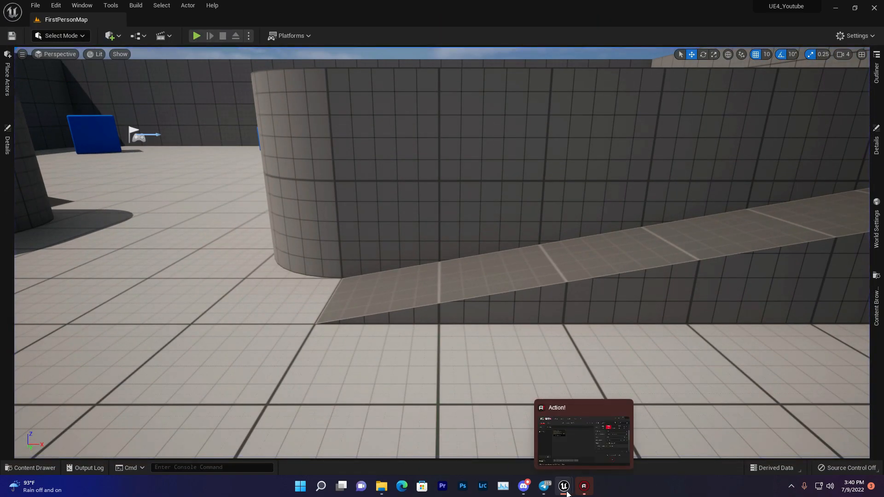
Step: Bring the character Blueprint's Event Graph back to the front
left_click(563, 486)
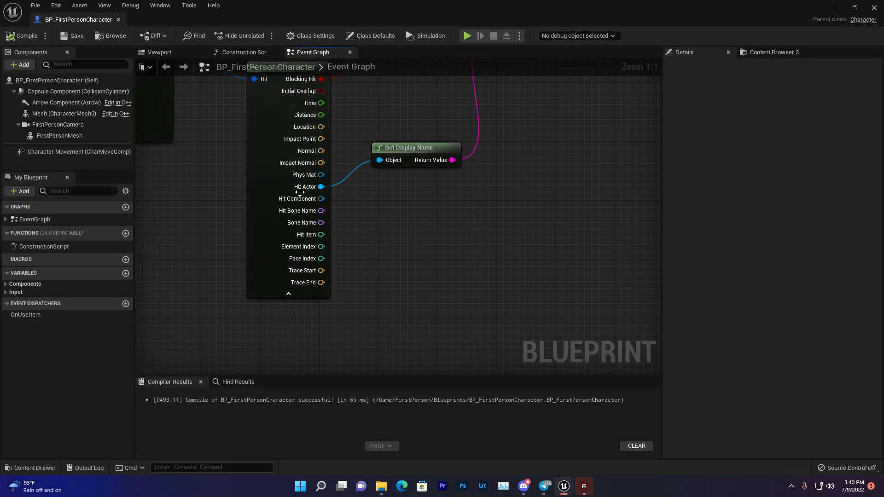
mouse_move(298, 199)
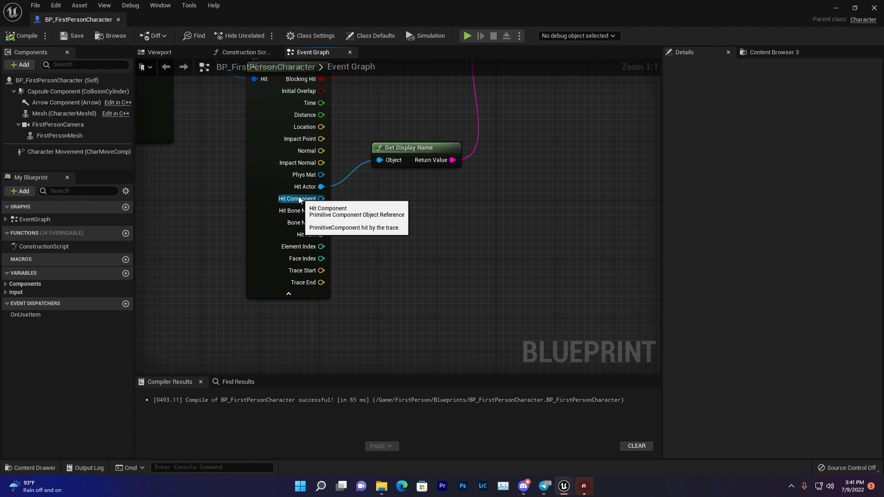
mouse_move(304, 186)
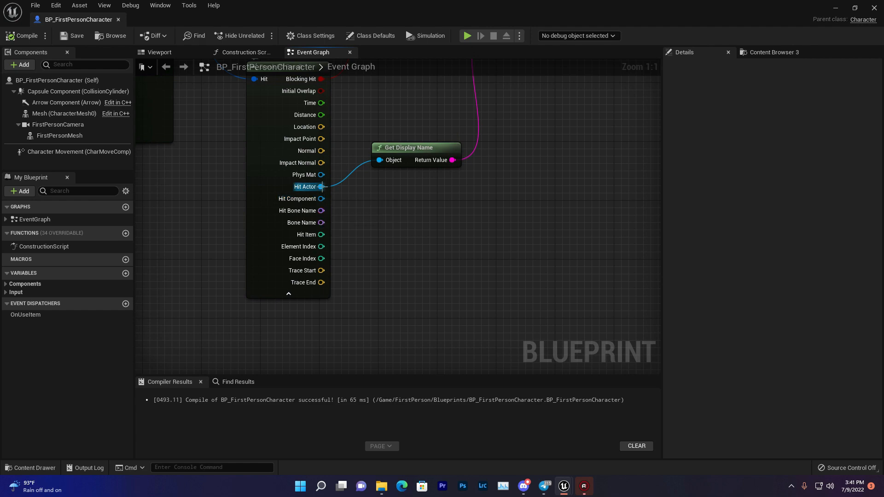
mouse_move(310, 213)
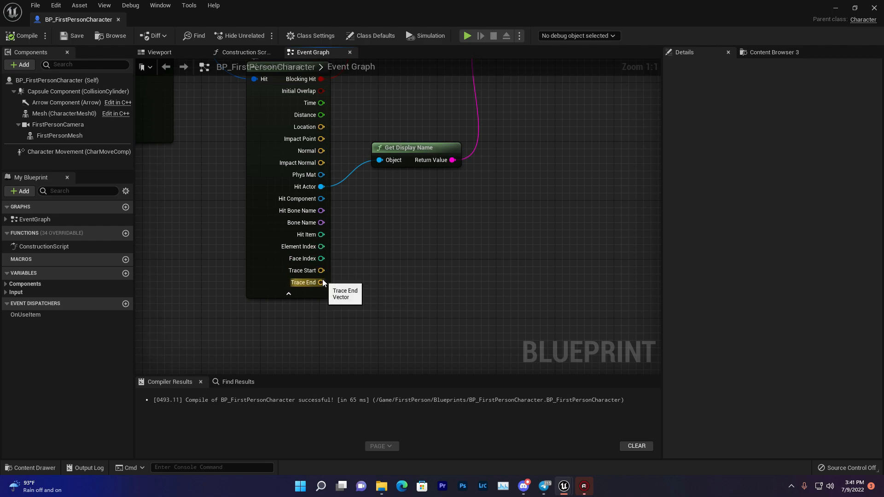
mouse_move(306, 271)
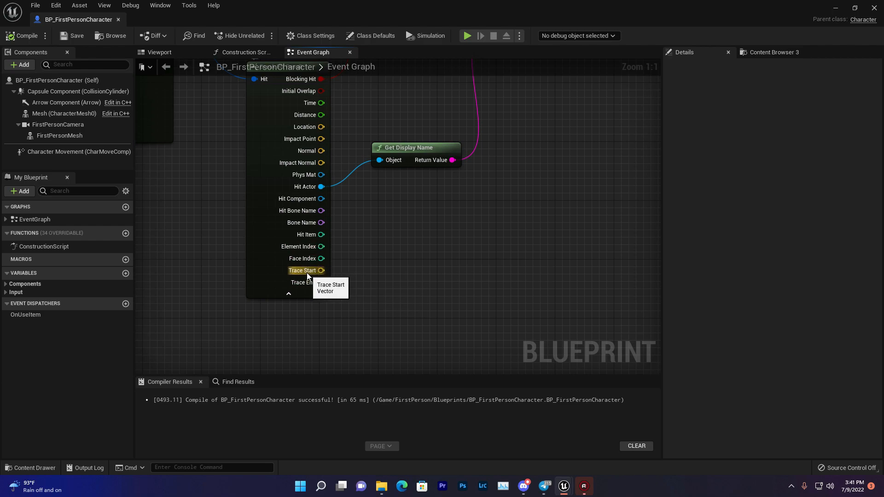
mouse_move(302, 287)
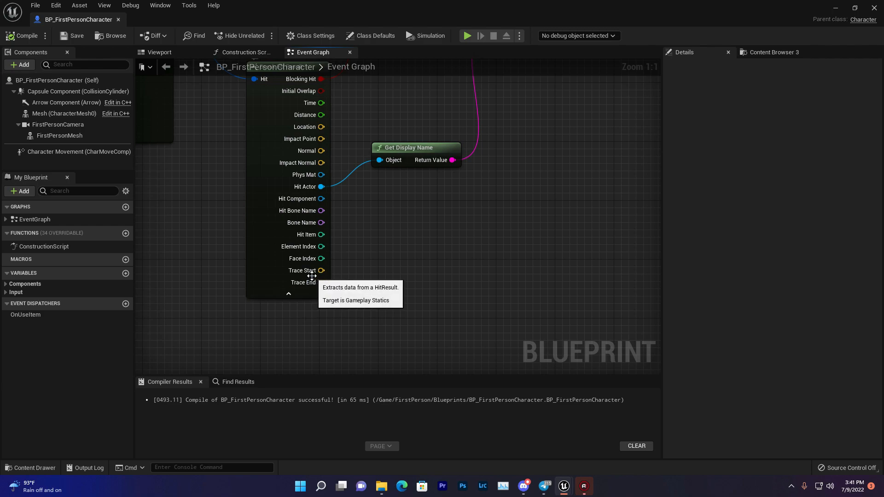
mouse_move(312, 187)
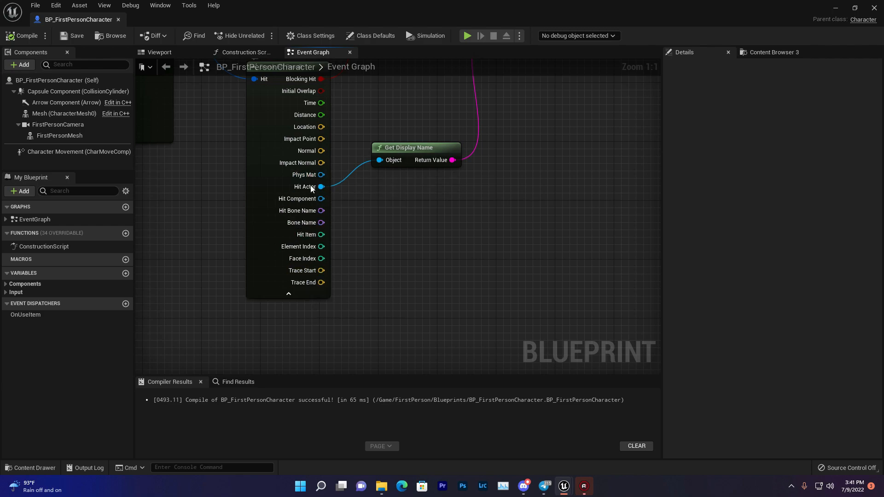
mouse_move(347, 238)
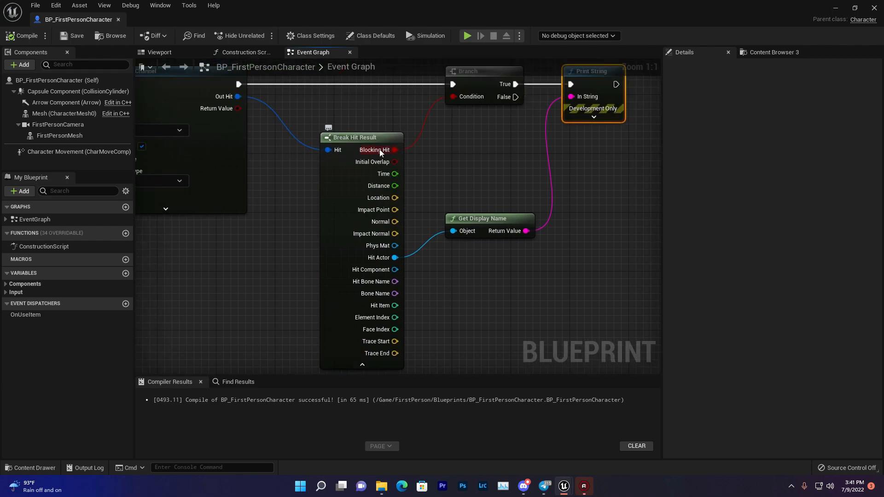
mouse_move(394, 258)
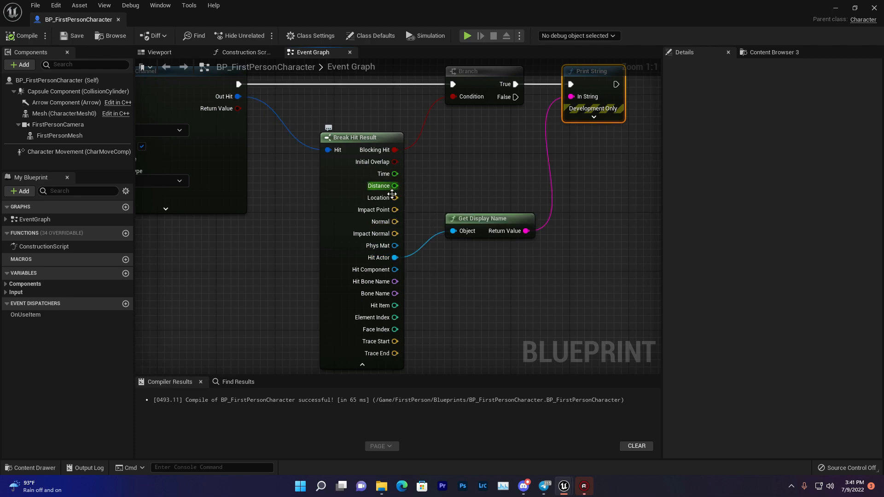
mouse_move(393, 217)
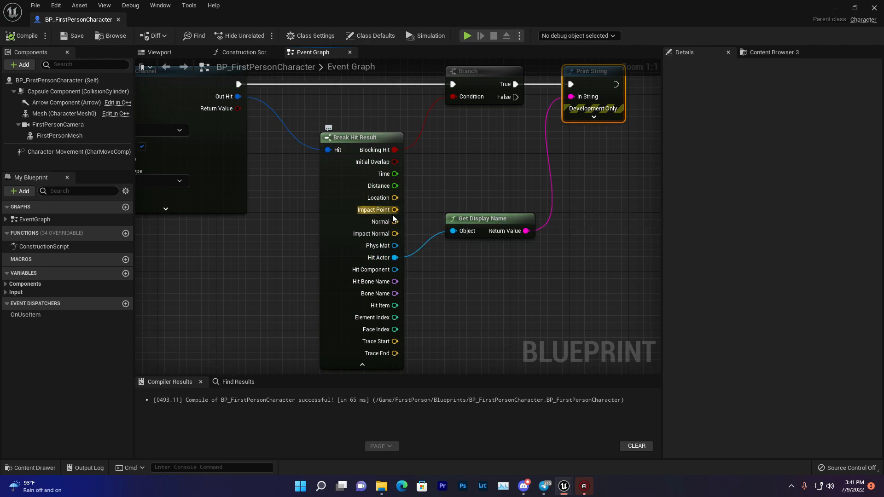
mouse_move(383, 173)
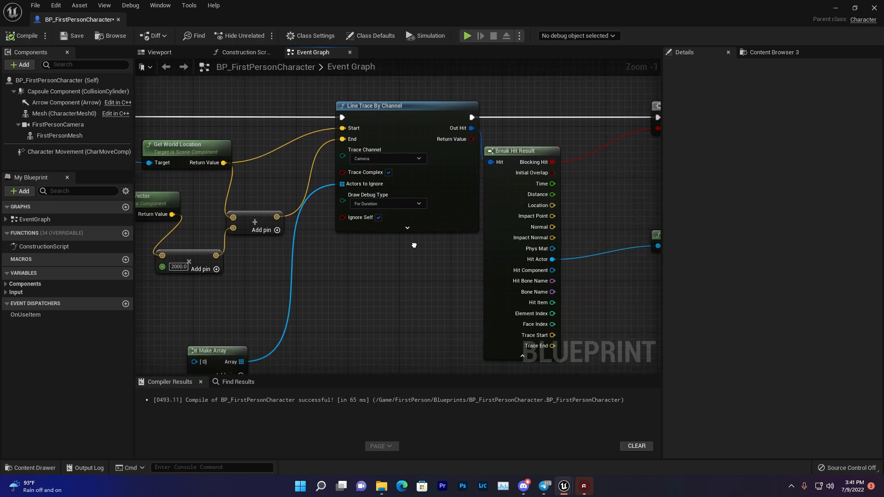
left_click_drag(414, 244, 425, 249)
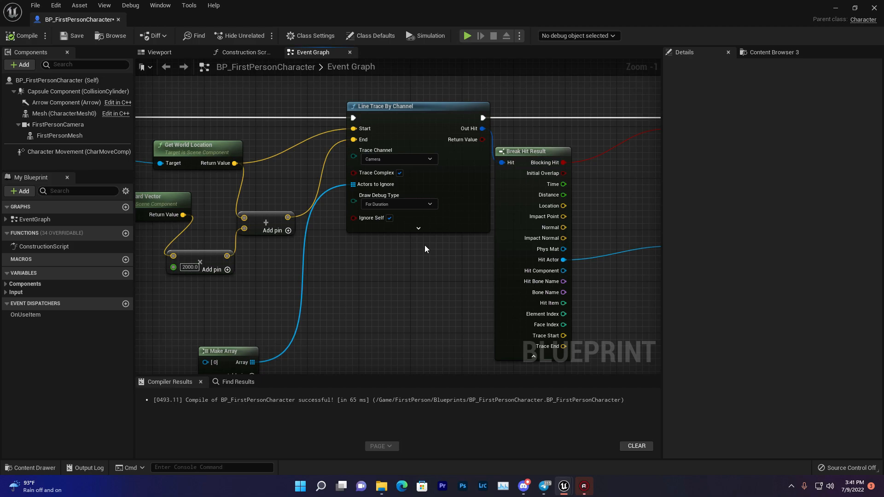